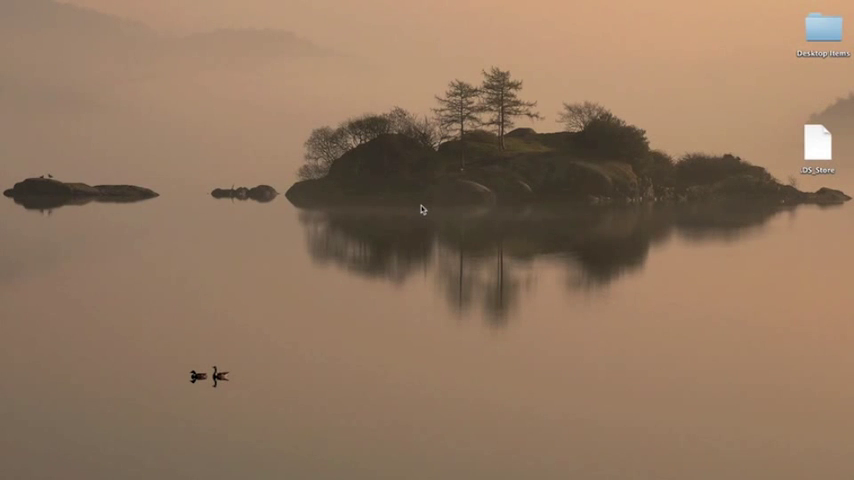
pyautogui.moveTo(188, 66)
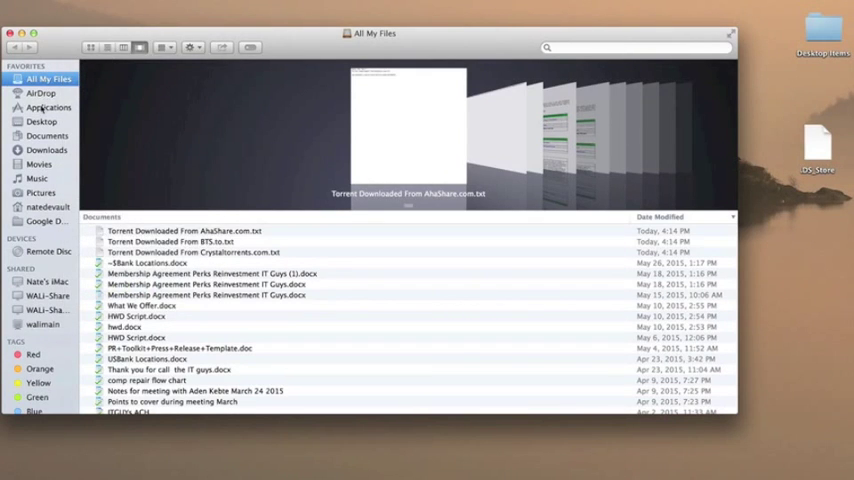
# Launch Disk Utility from the Applications > Utilities folder in Finder.
pyautogui.click(48, 108)
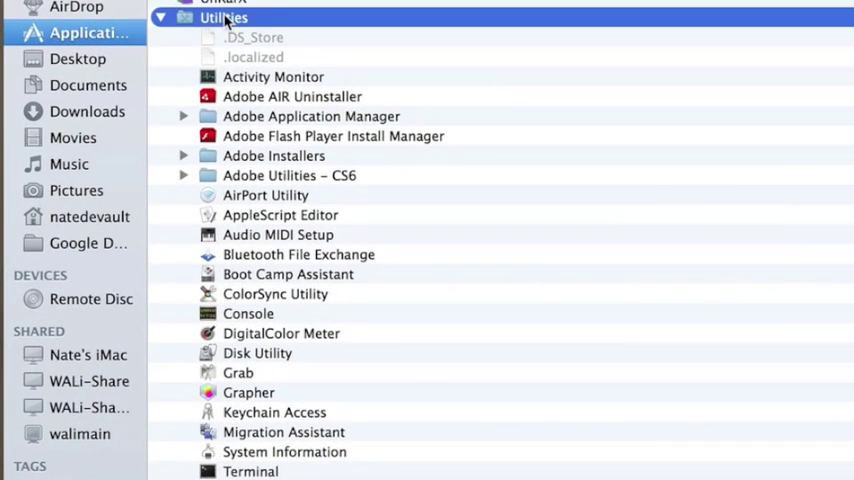
pyautogui.click(256, 352)
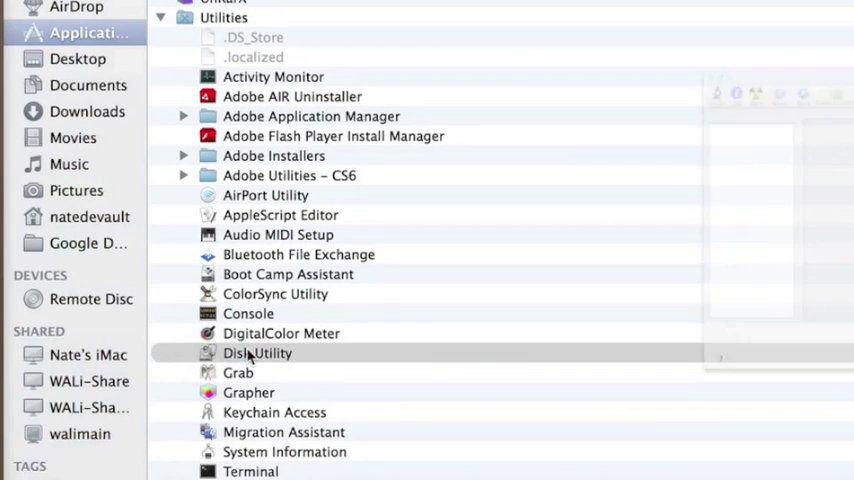
pyautogui.doubleClick(256, 352)
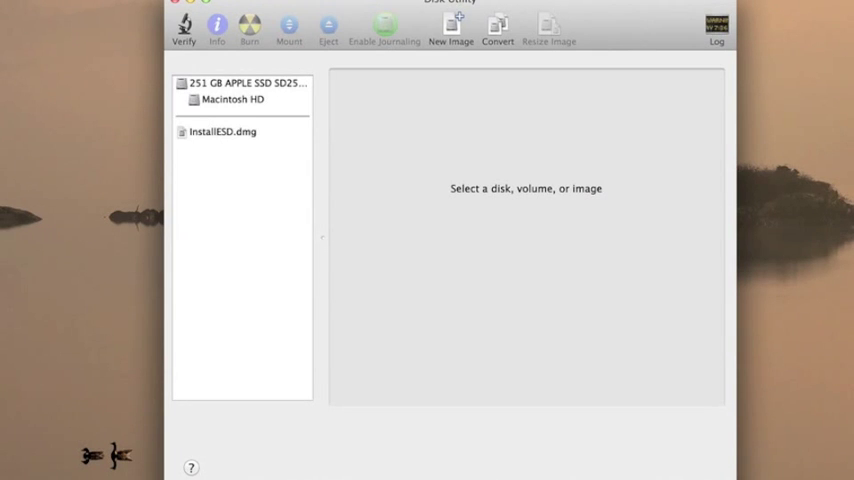
# Run Verify Disk on the 251 GB Apple SSD with details shown, reporting Recovery HD and partition map OK.
pyautogui.click(242, 84)
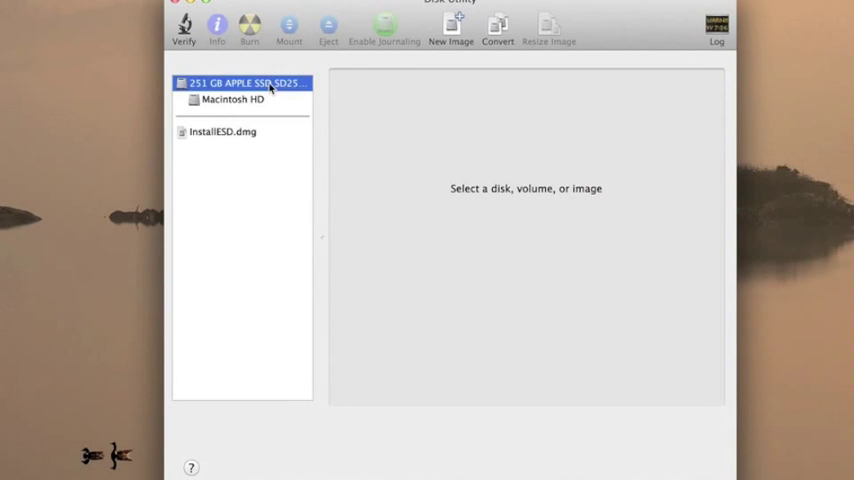
pyautogui.click(244, 84)
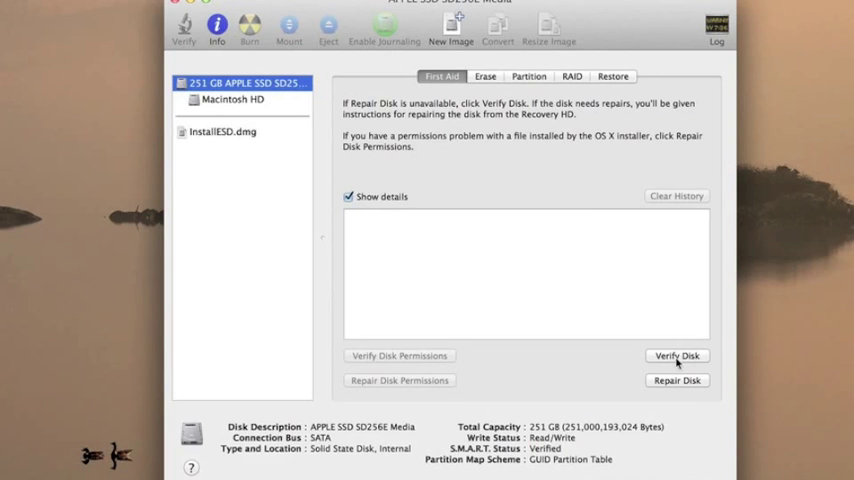
pyautogui.click(676, 356)
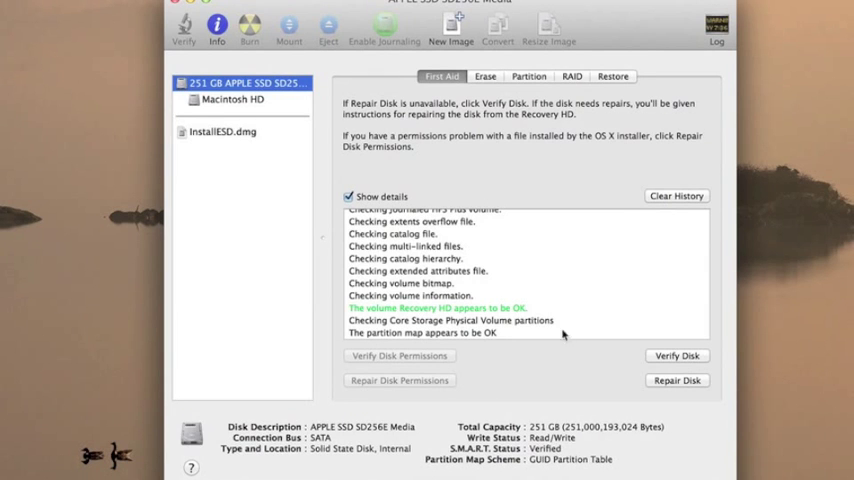
pyautogui.click(676, 380)
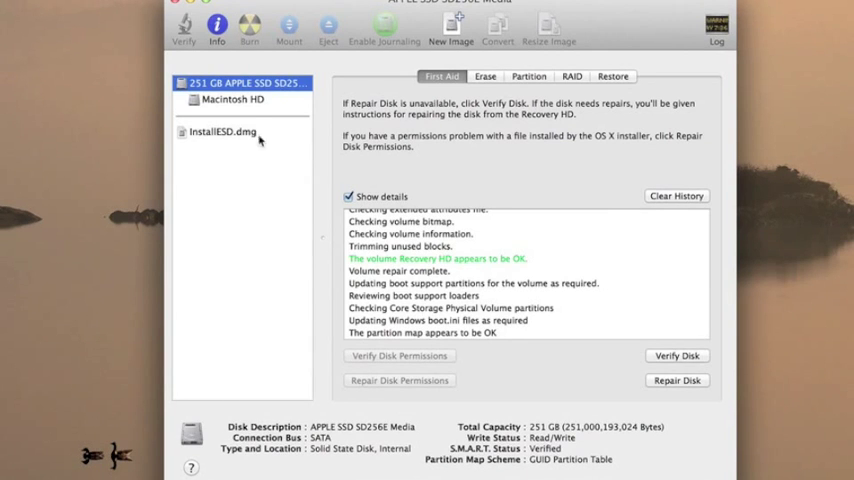
# Start Verify Disk on the Macintosh HD volume, accepting the startup-disk warning.
pyautogui.click(234, 100)
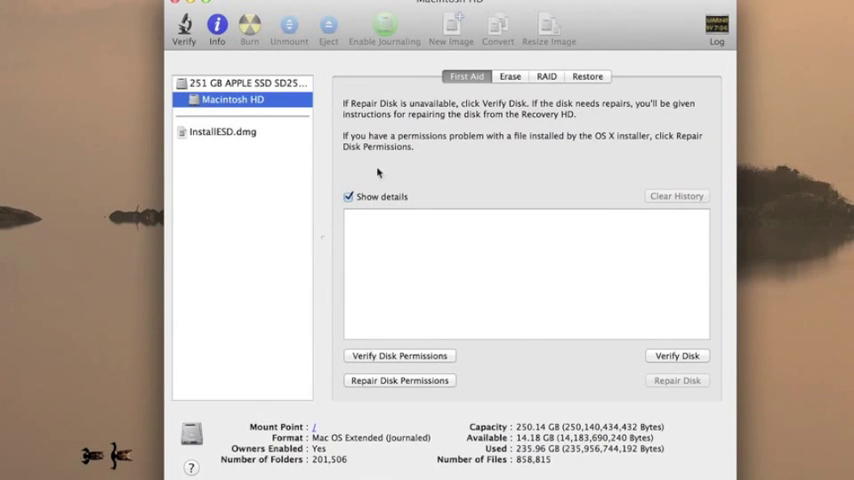
pyautogui.click(676, 356)
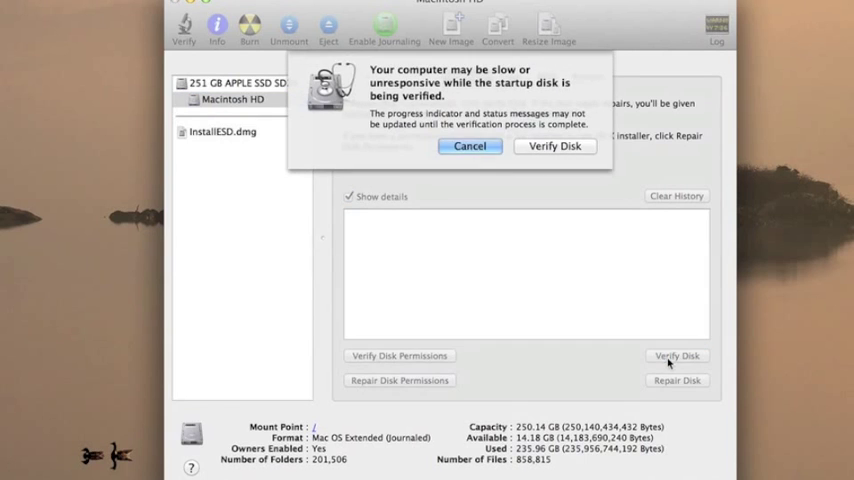
pyautogui.click(554, 146)
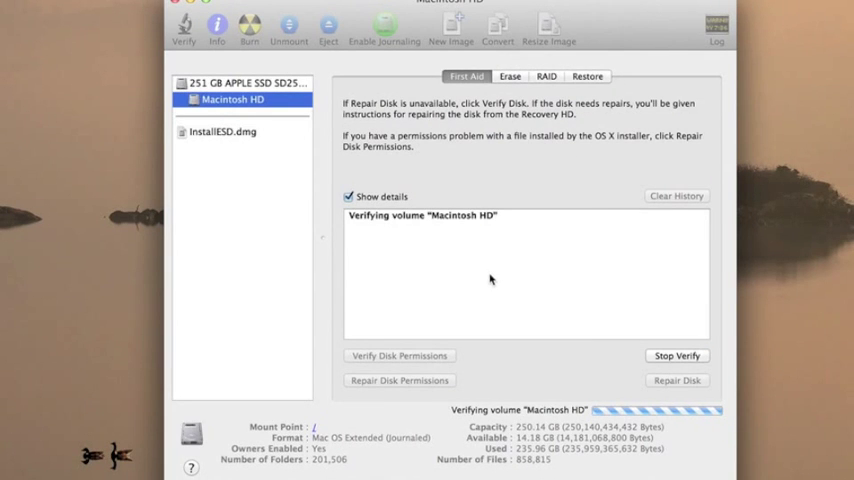
pyautogui.moveTo(392, 278)
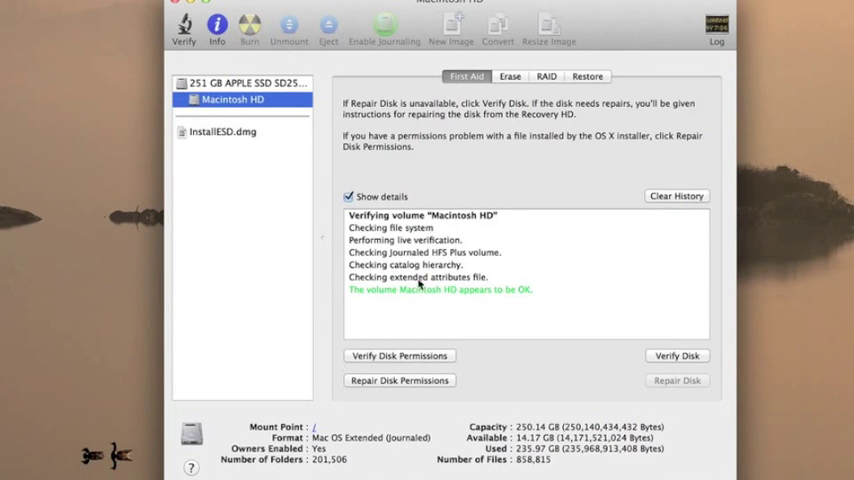
pyautogui.moveTo(548, 300)
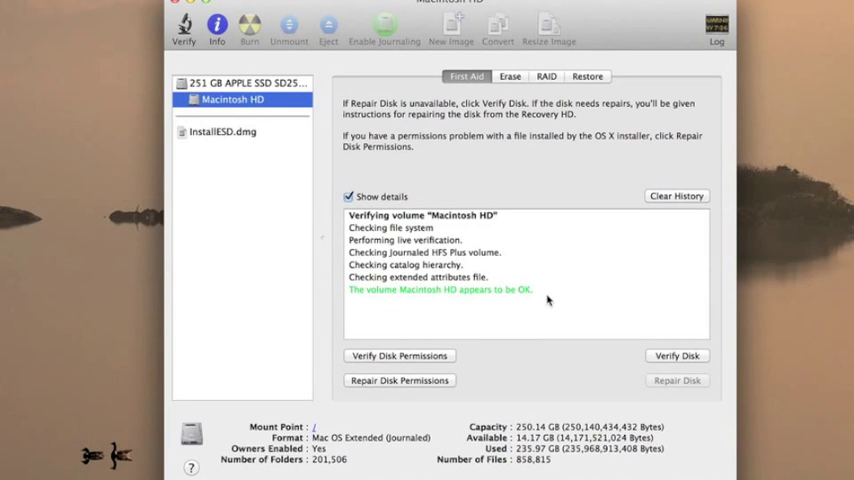
pyautogui.moveTo(572, 352)
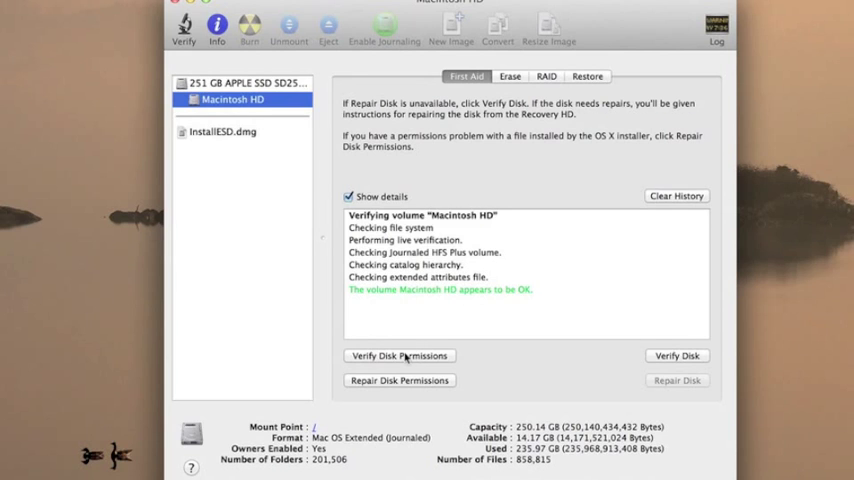
# Begin verifying Macintosh HD's disk permissions, stop it, and run Repair Disk Permissions instead.
pyautogui.click(400, 356)
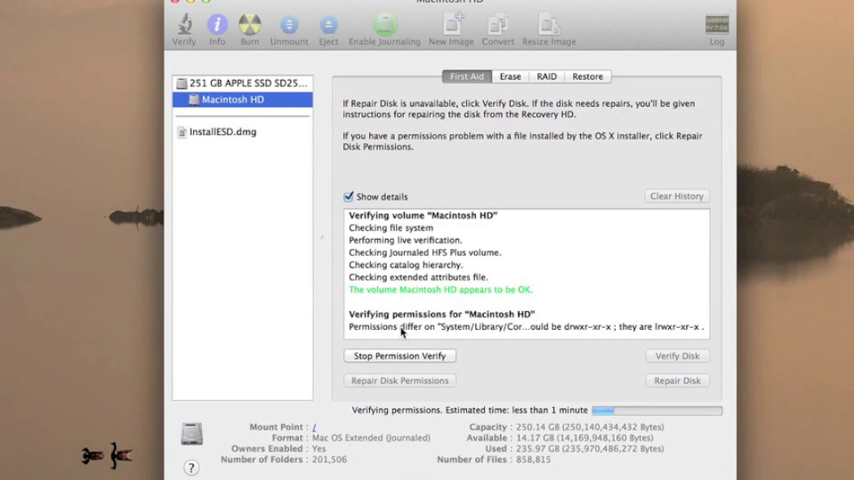
pyautogui.moveTo(642, 334)
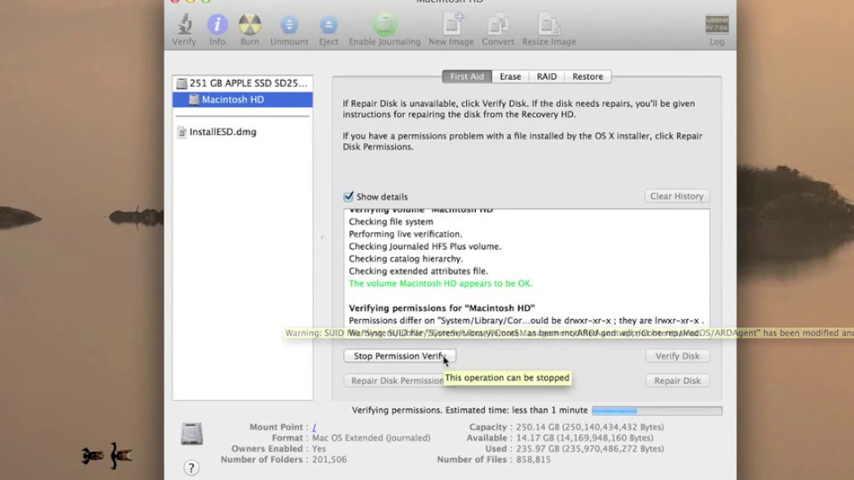
pyautogui.click(400, 356)
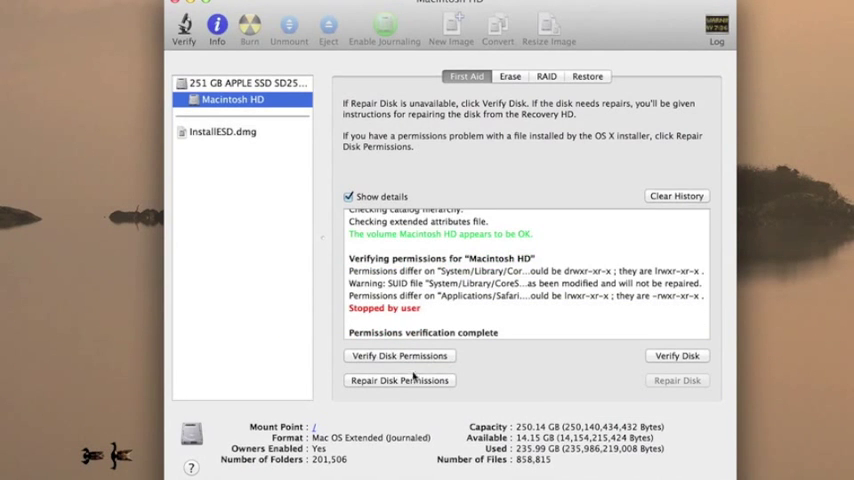
pyautogui.moveTo(400, 380)
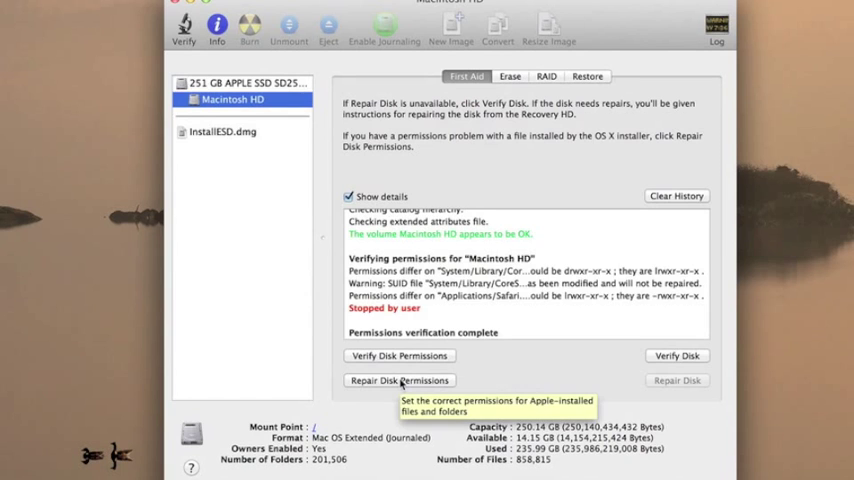
pyautogui.click(400, 380)
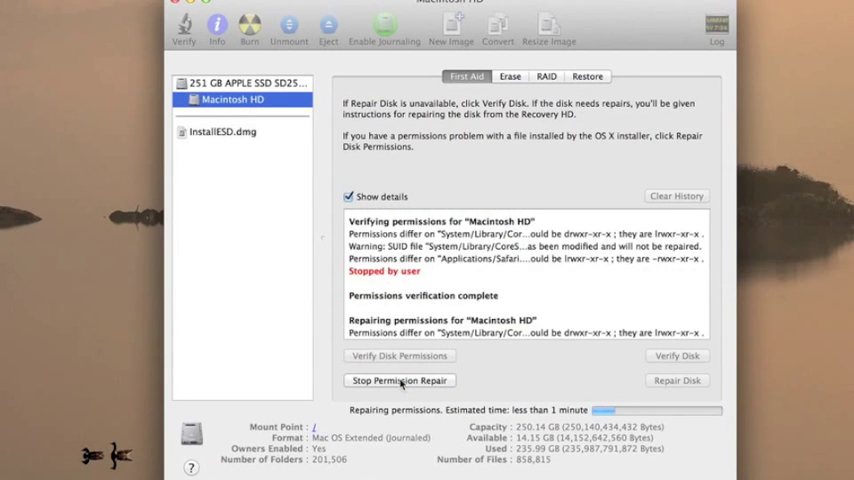